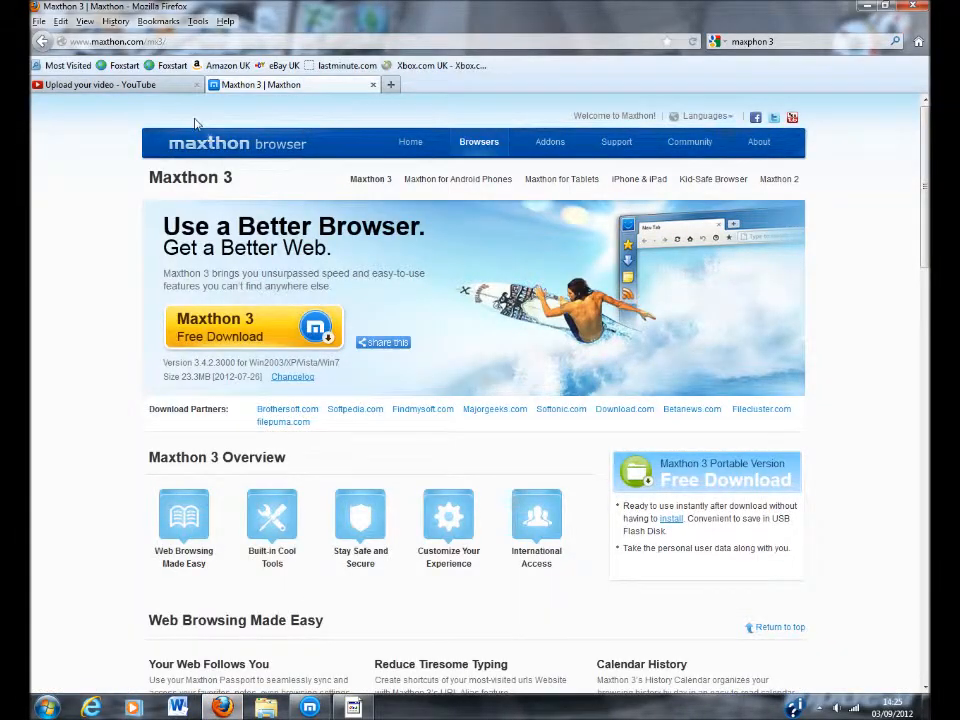
{"action": "mouse_move", "coordinate": [348, 134]}
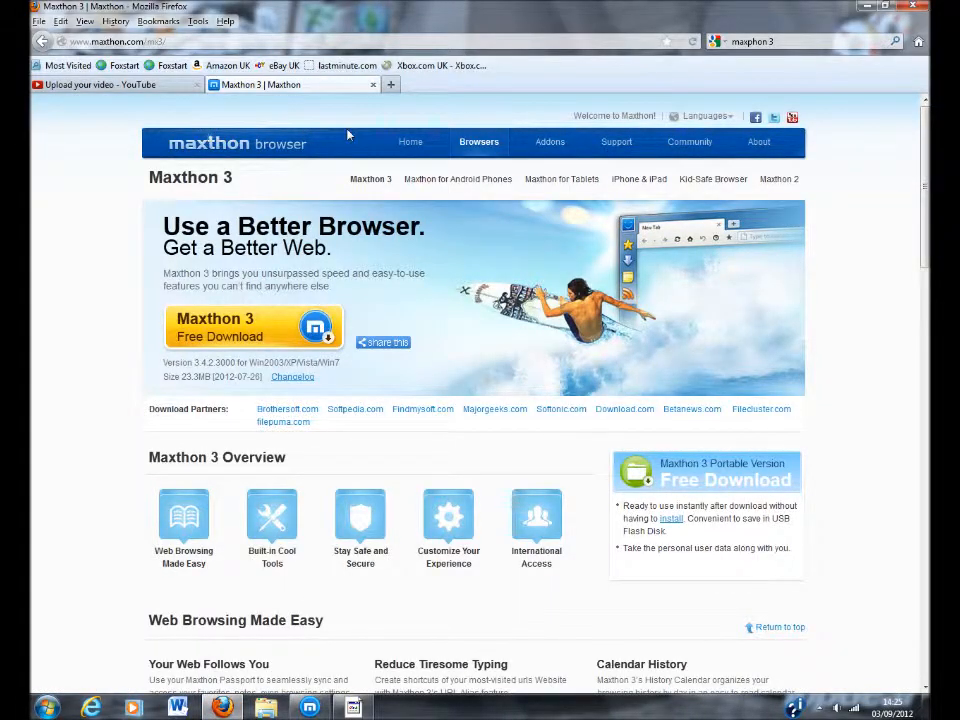
- Request the Maxthon 3 installer (mx3.4.2.3000.exe) download, then close the file prompt
{"action": "left_click", "coordinate": [479, 141]}
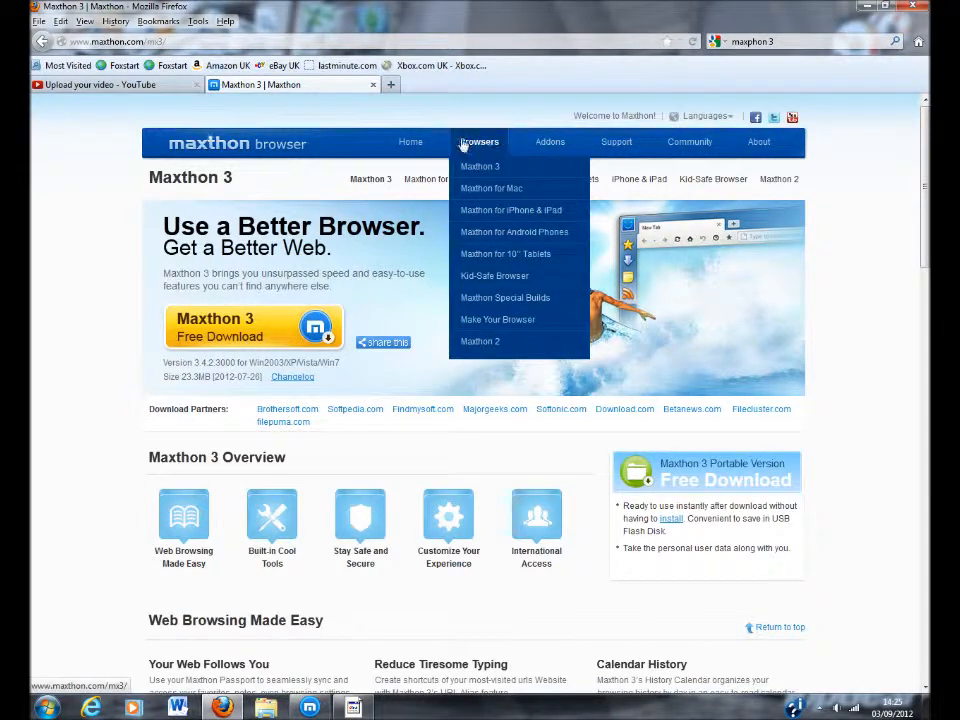
{"action": "mouse_move", "coordinate": [485, 170]}
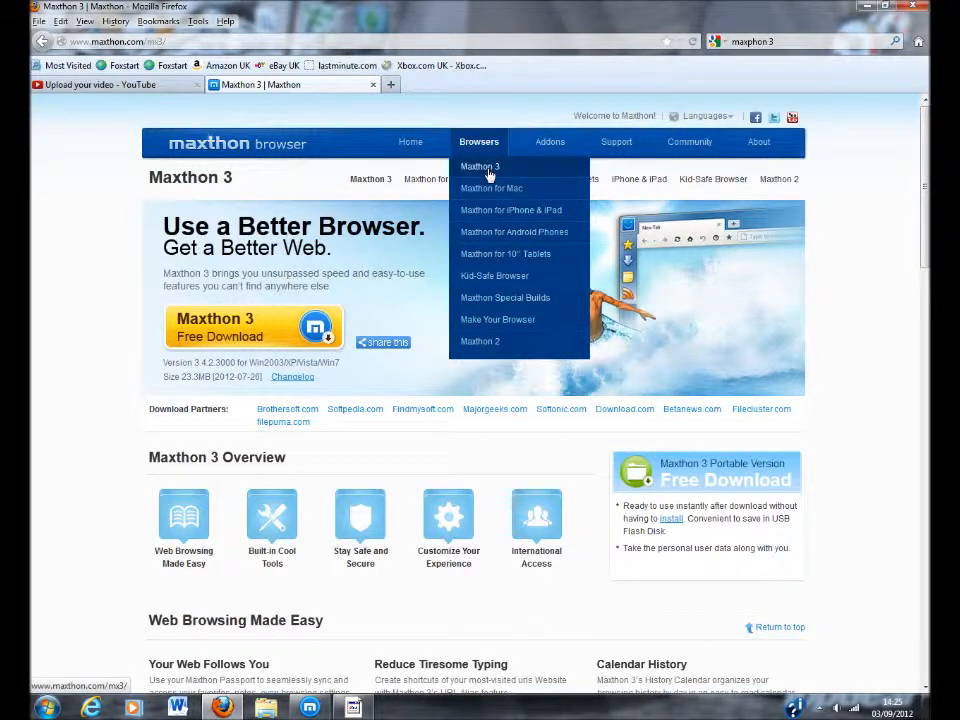
{"action": "mouse_move", "coordinate": [491, 188]}
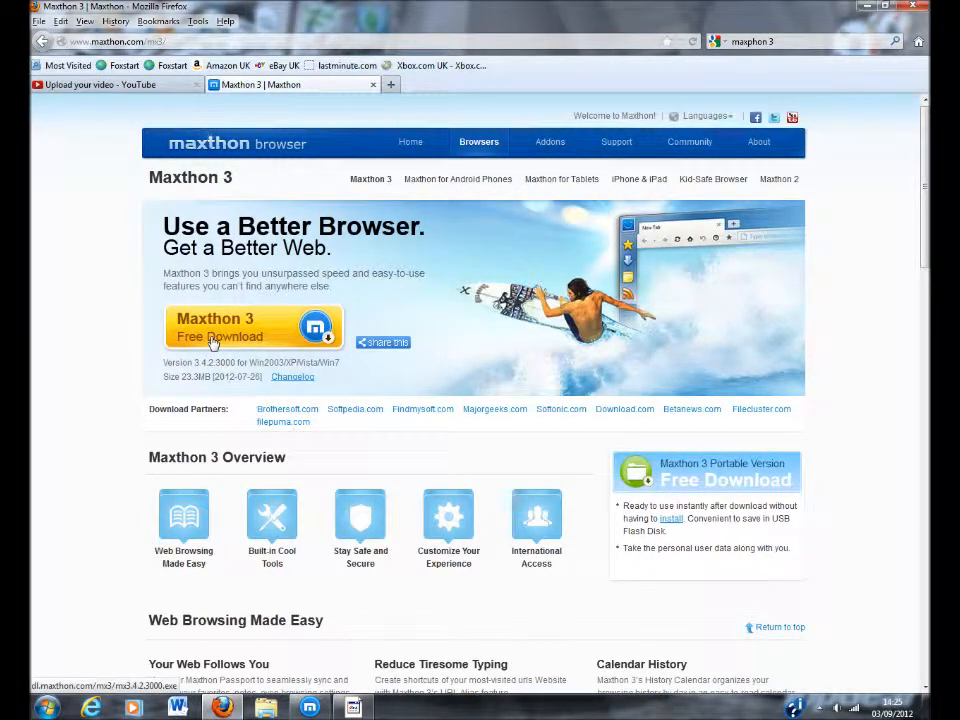
{"action": "left_click", "coordinate": [240, 327]}
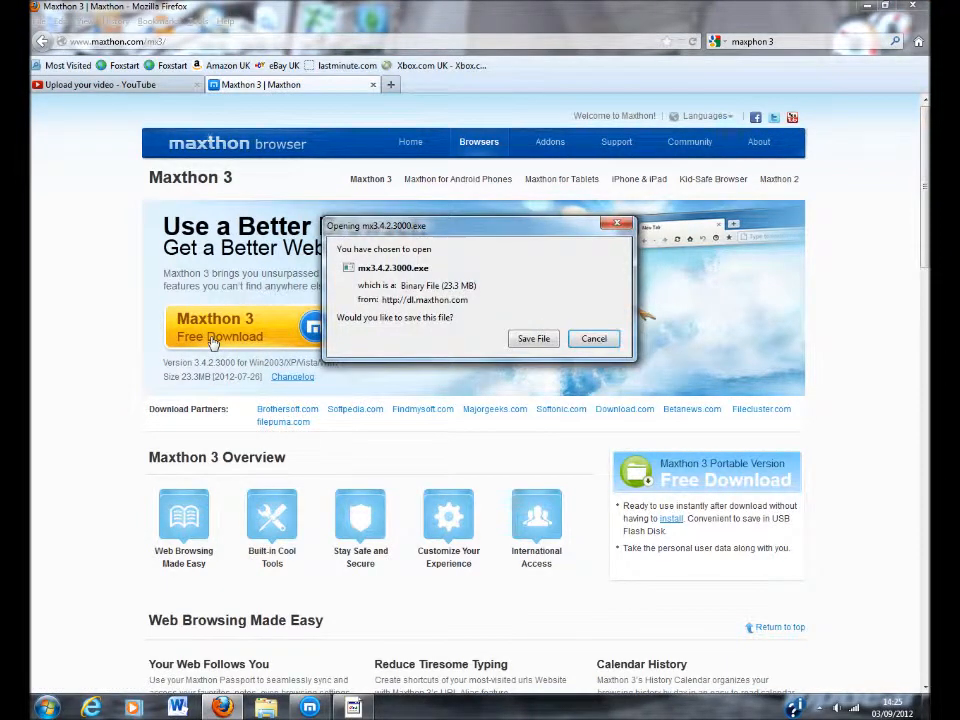
{"action": "mouse_move", "coordinate": [270, 318]}
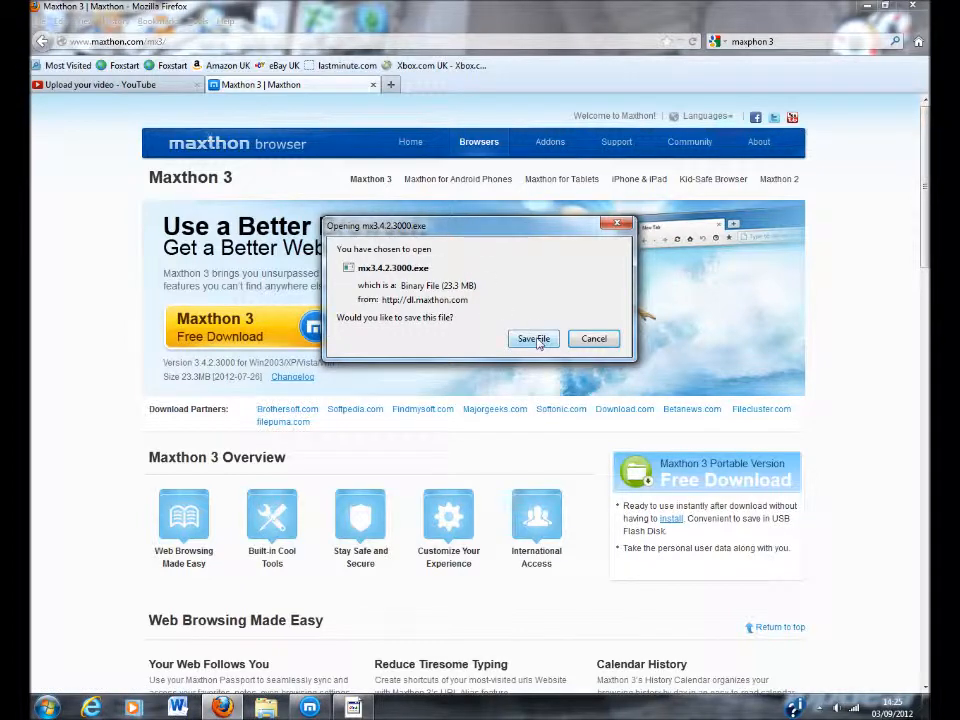
{"action": "mouse_move", "coordinate": [593, 338]}
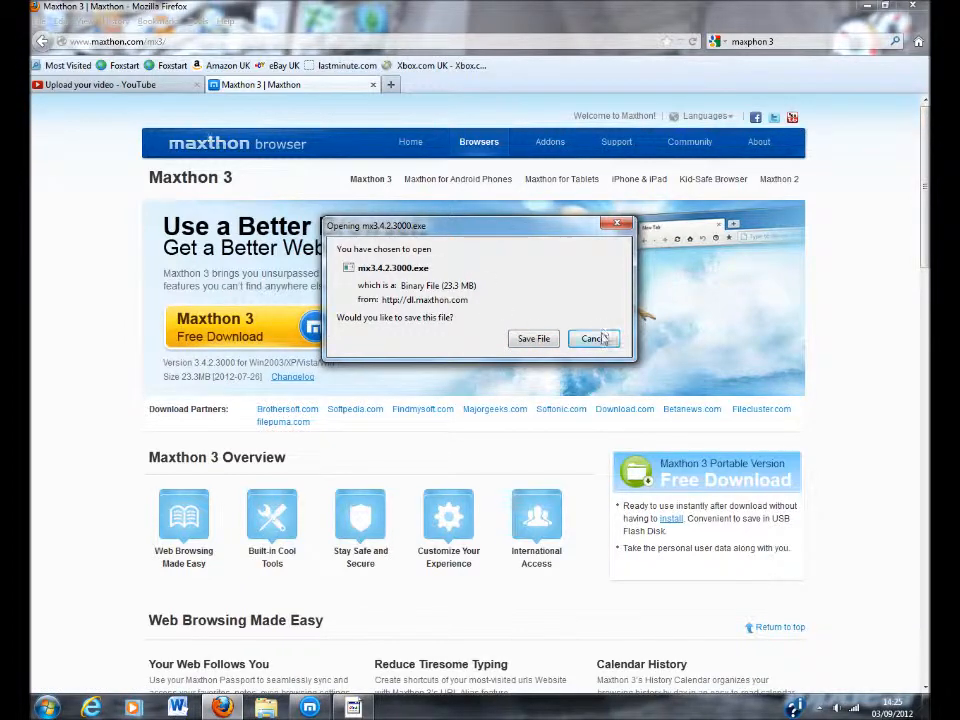
{"action": "left_click", "coordinate": [590, 338]}
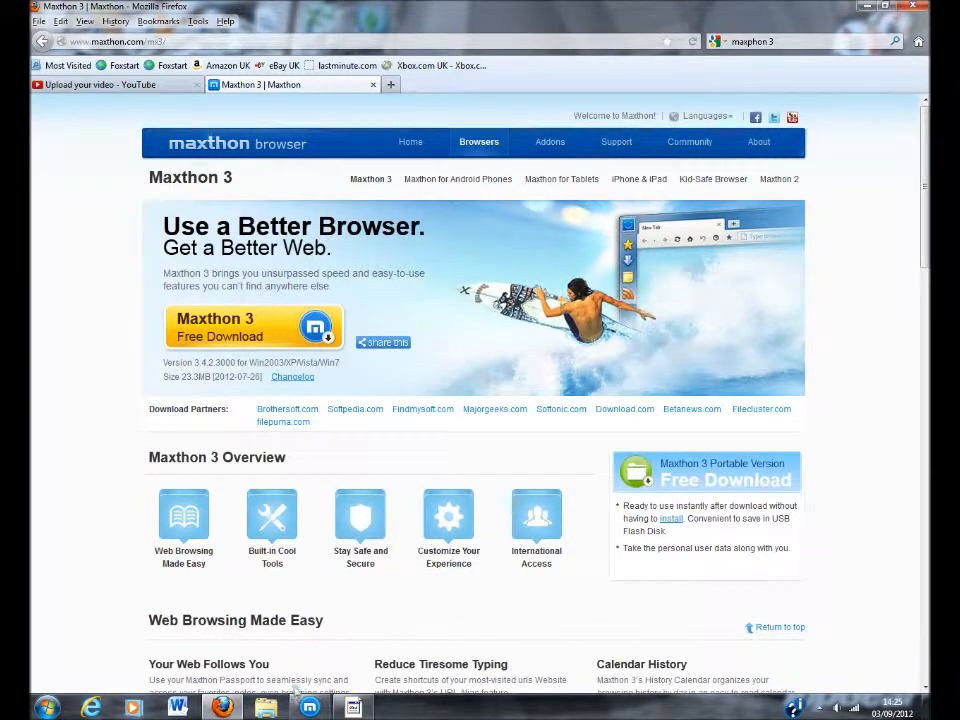
{"action": "mouse_move", "coordinate": [221, 707]}
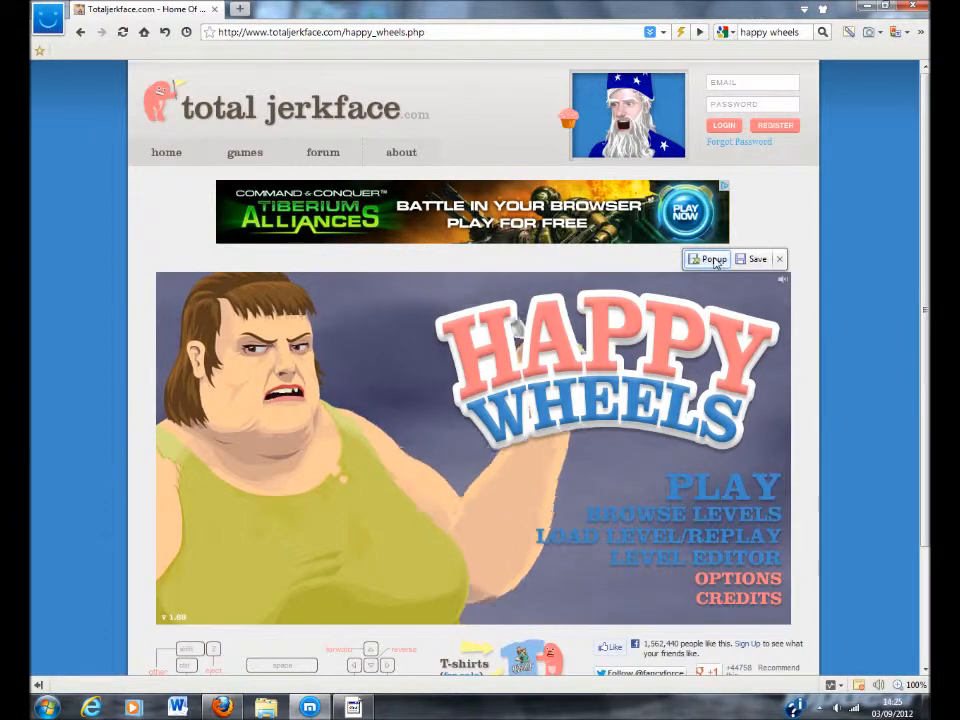
- Pop Happy Wheels into its own Maxthon window and maximise it
{"action": "left_click", "coordinate": [707, 259]}
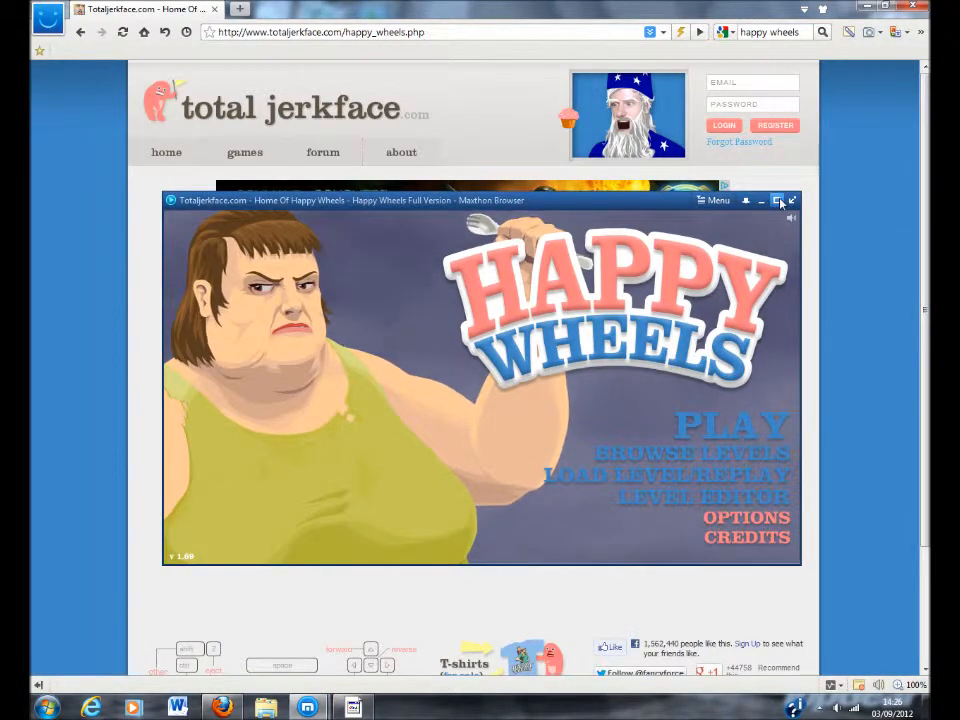
{"action": "left_click", "coordinate": [781, 200]}
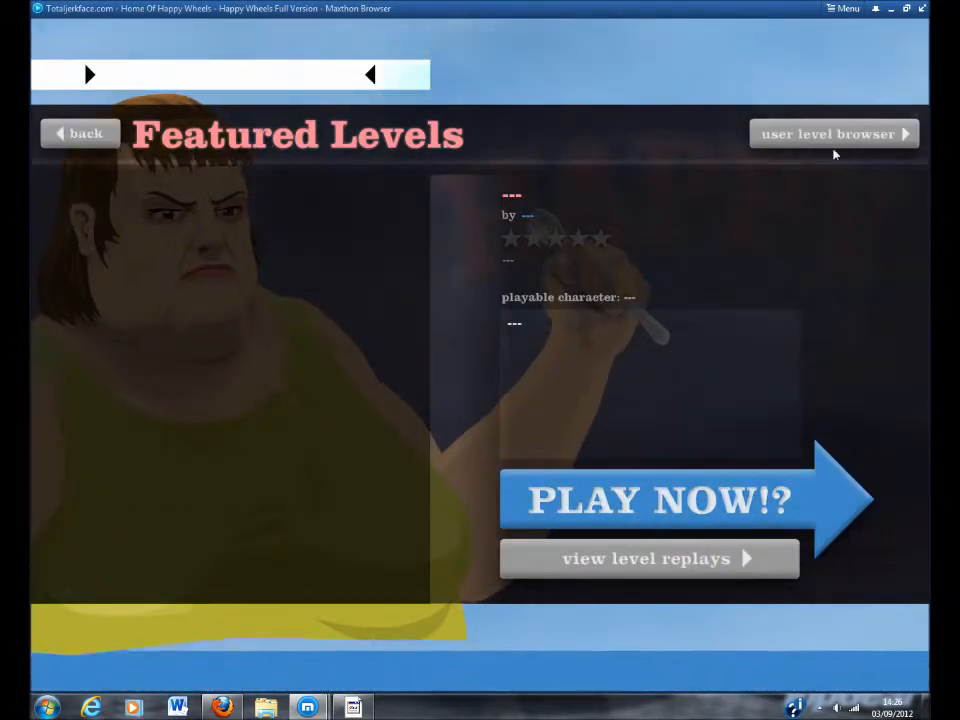
- Pick the user level TORTURE CHAMBER !, dismiss the loading error, and play it
{"action": "left_click", "coordinate": [828, 133]}
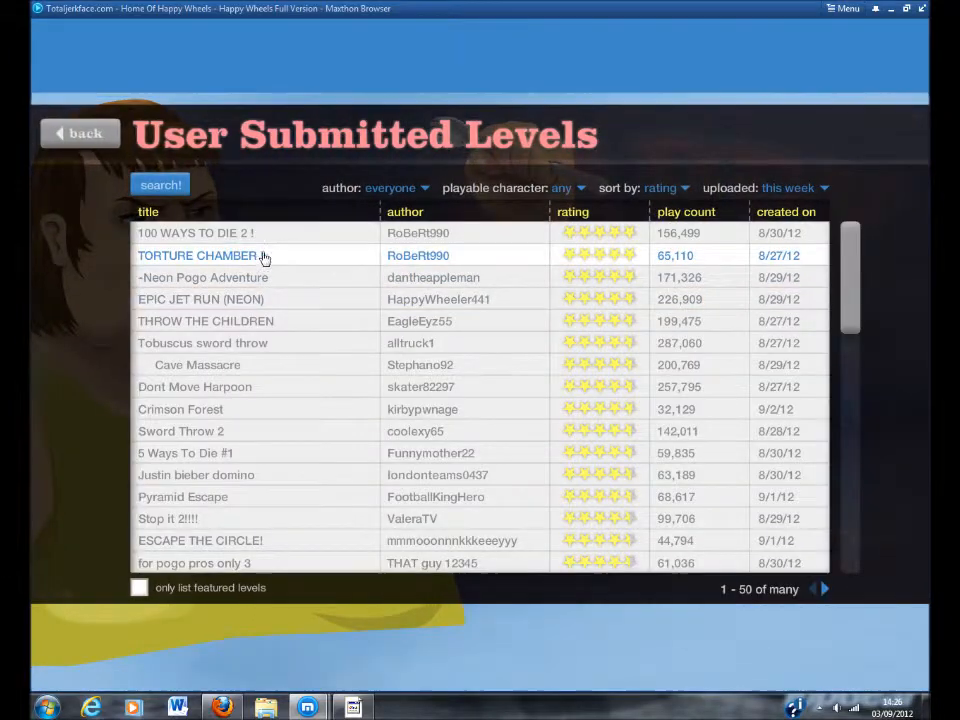
{"action": "left_click", "coordinate": [197, 255]}
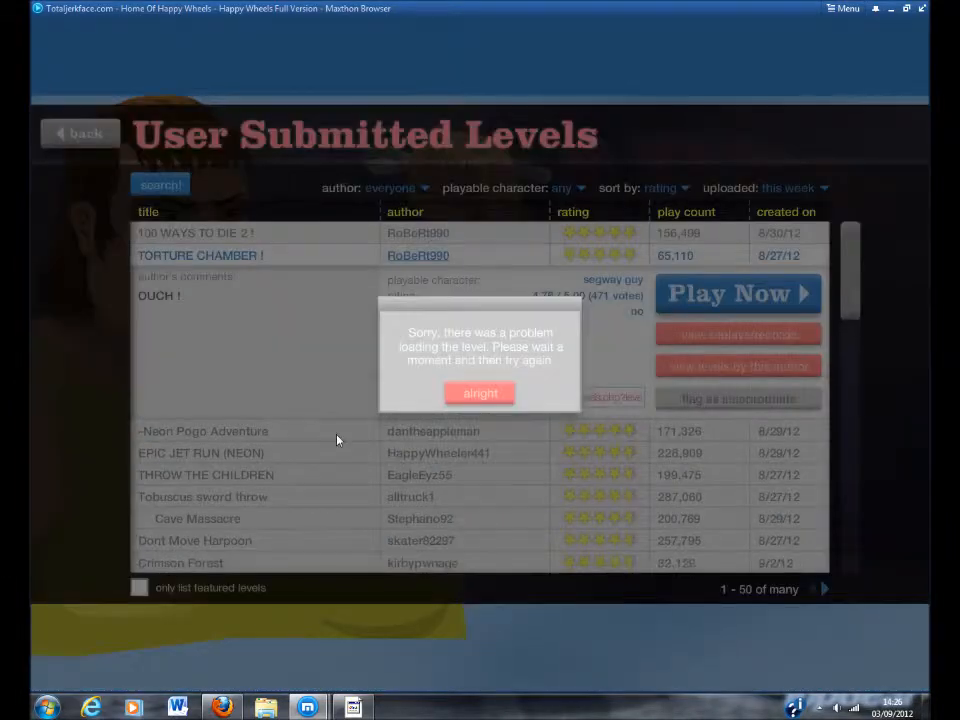
{"action": "left_click", "coordinate": [480, 393]}
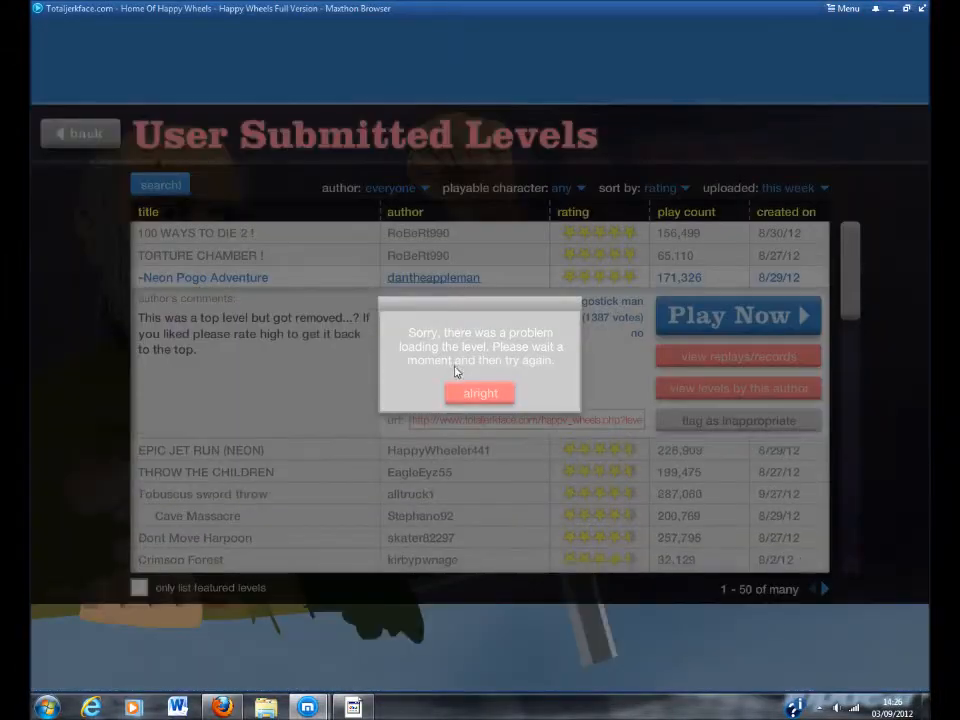
{"action": "left_click", "coordinate": [479, 392]}
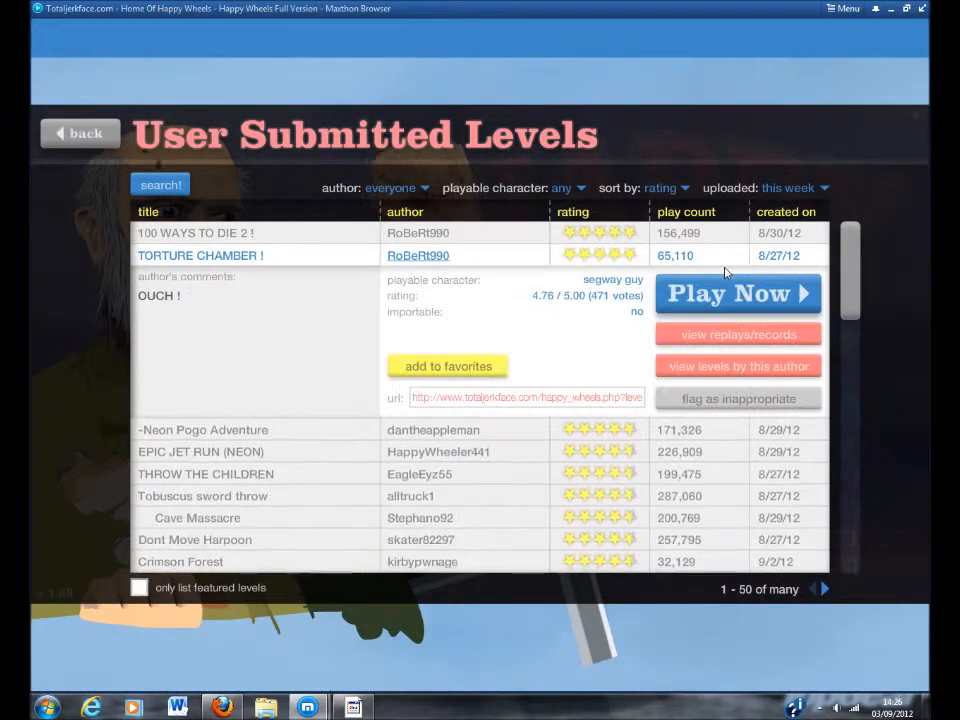
{"action": "mouse_move", "coordinate": [534, 255]}
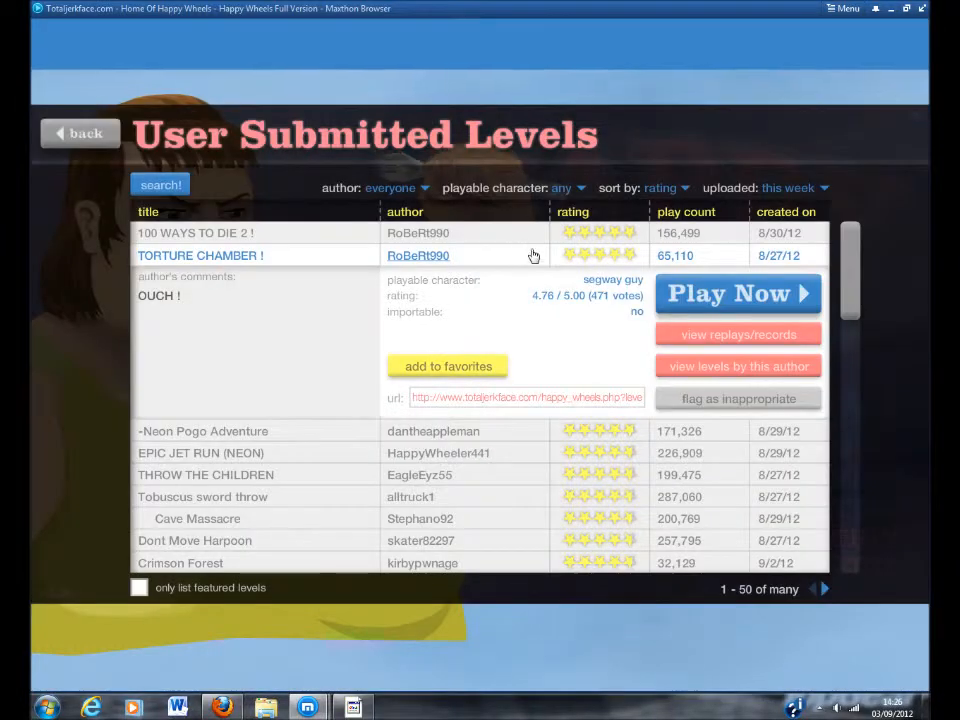
{"action": "left_click", "coordinate": [738, 293]}
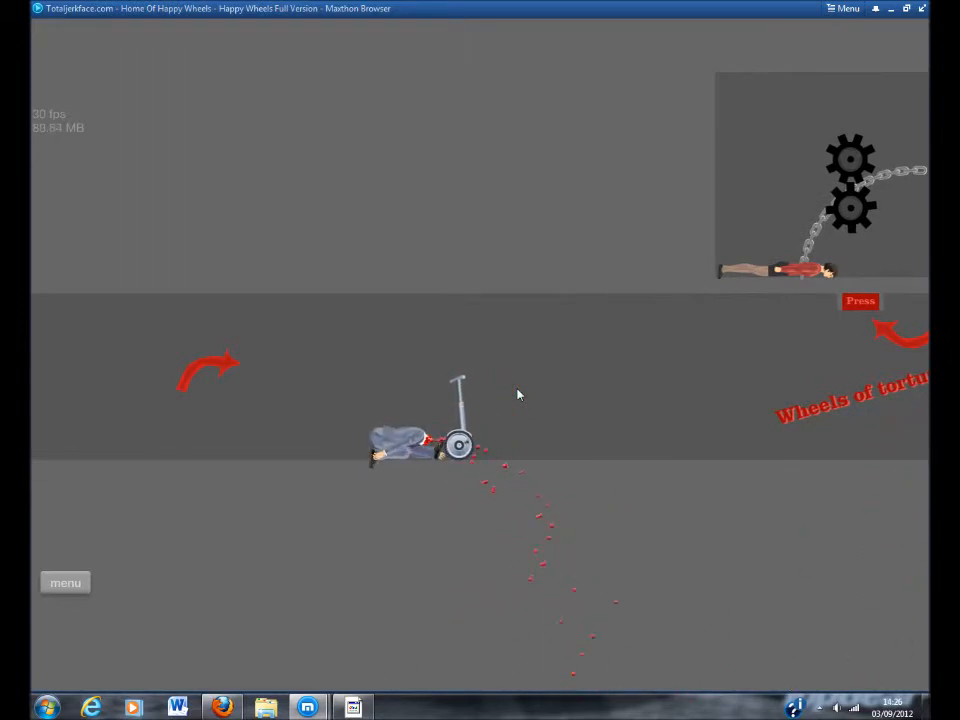
{"action": "mouse_move", "coordinate": [560, 258]}
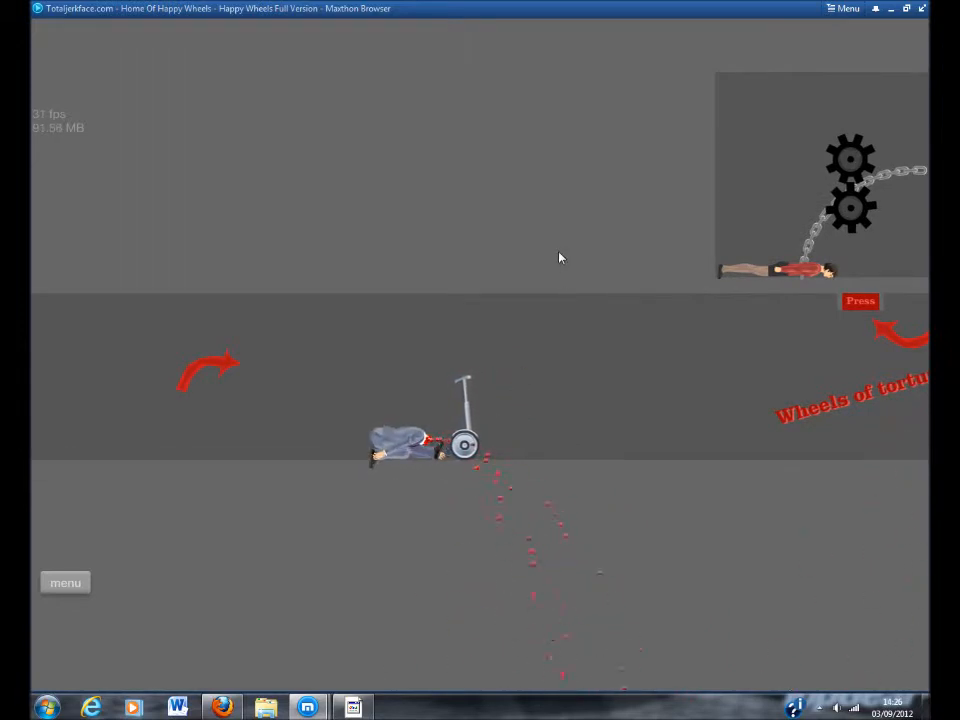